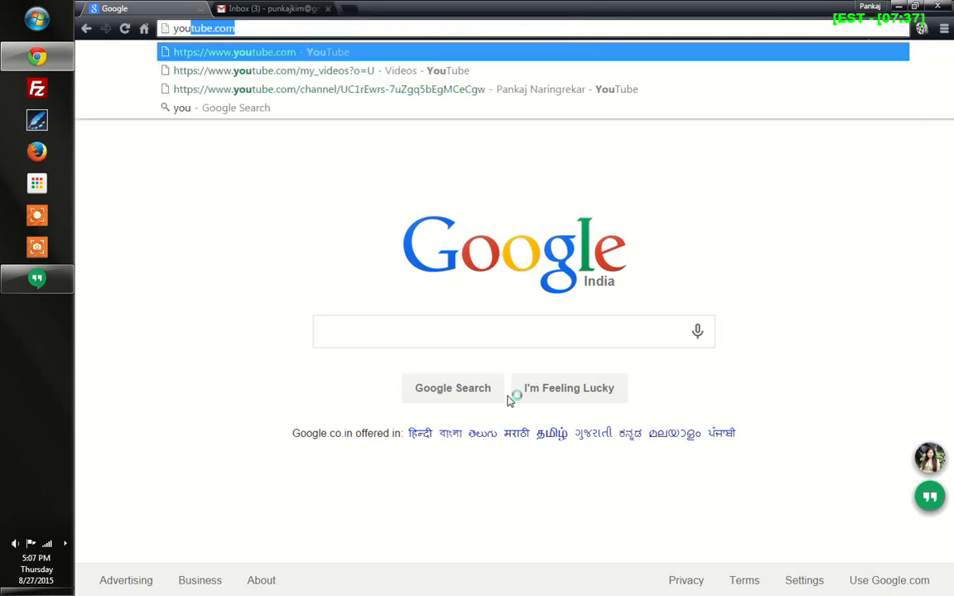
# - Load youtube.com so the YouTube home page appears
pyautogui.press('Enter')
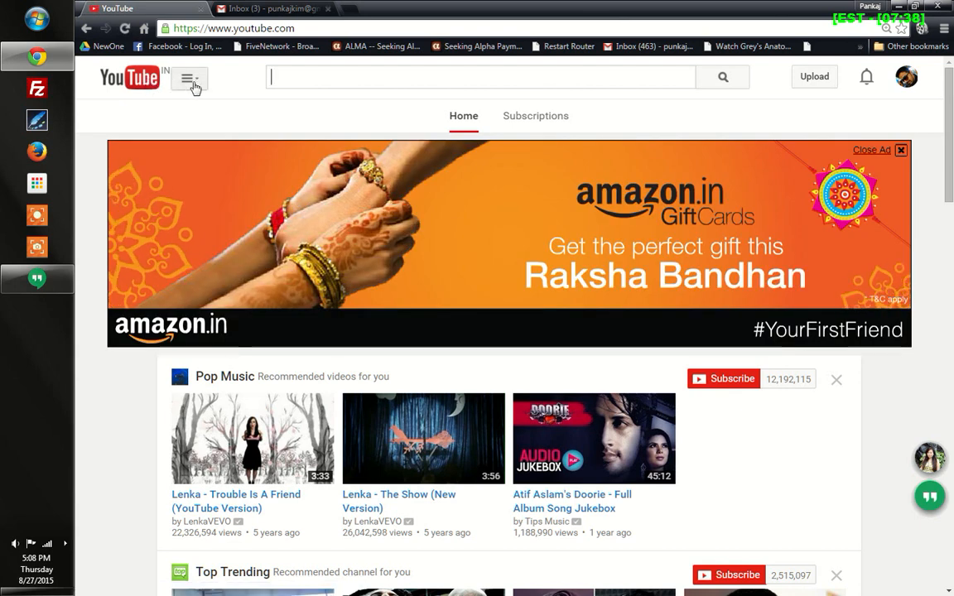
# - Go to My Channel from the guide menu and scroll down to the uploaded videos
pyautogui.click(189, 81)
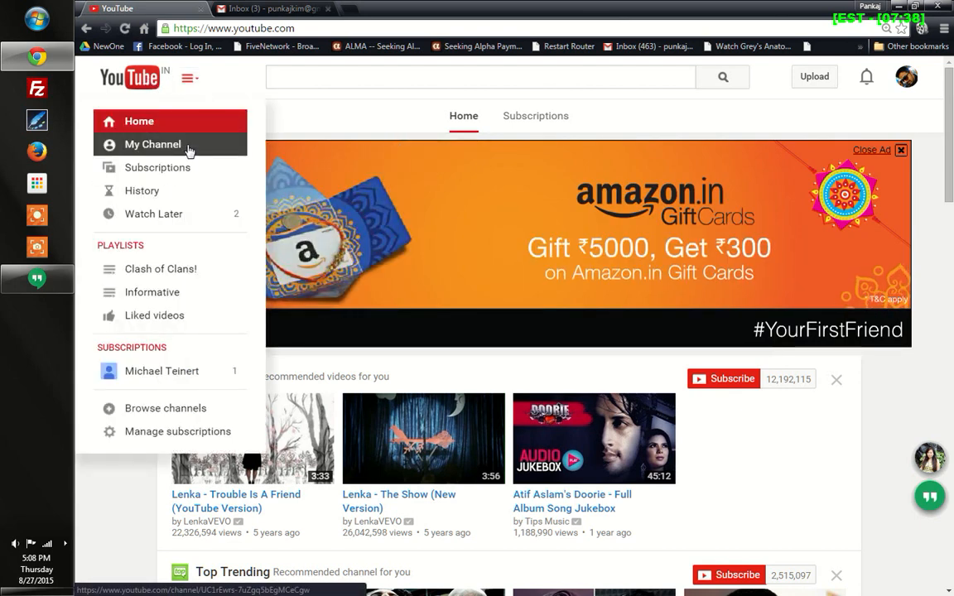
pyautogui.click(152, 144)
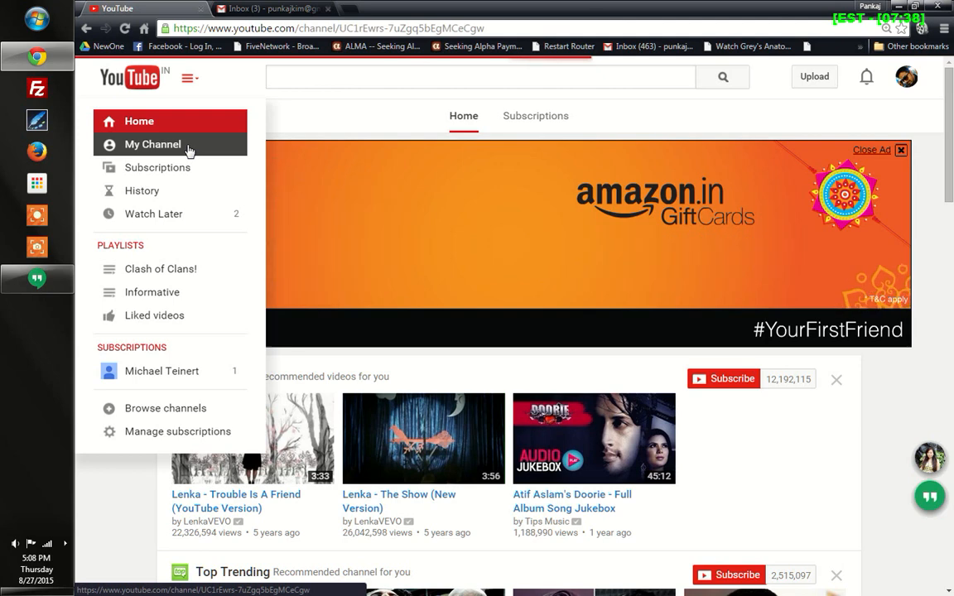
pyautogui.click(152, 144)
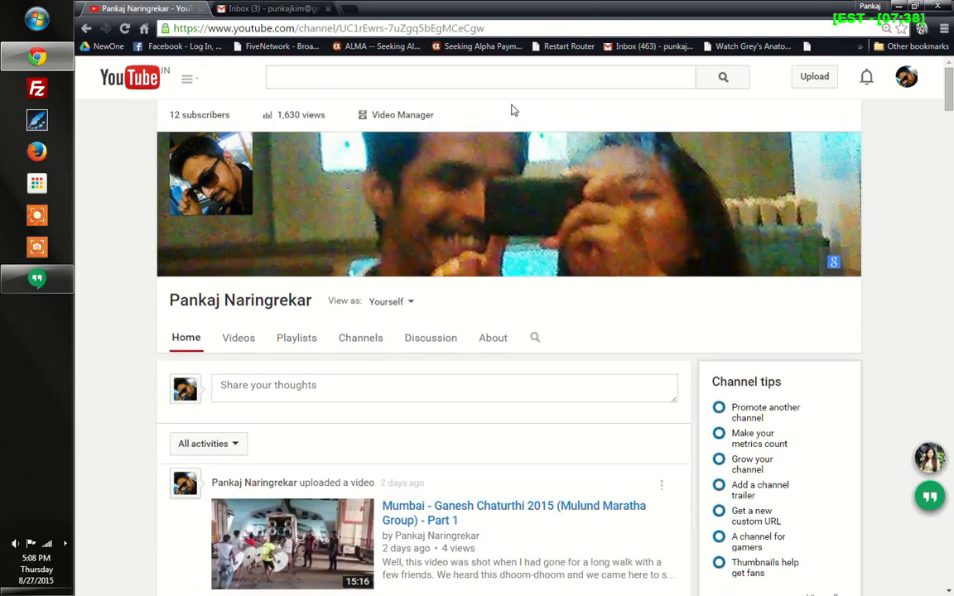
pyautogui.scroll(-3)
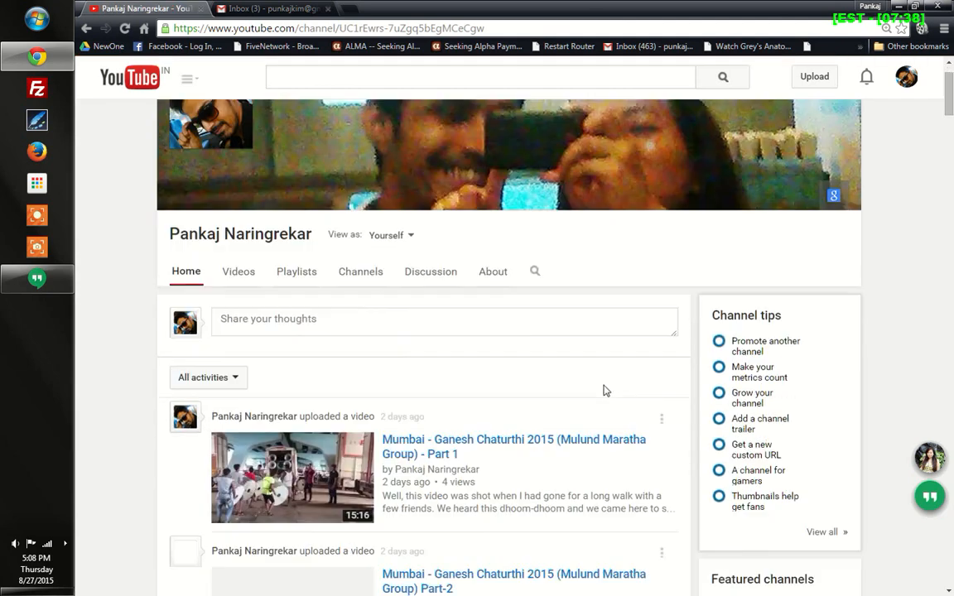
pyautogui.scroll(-3)
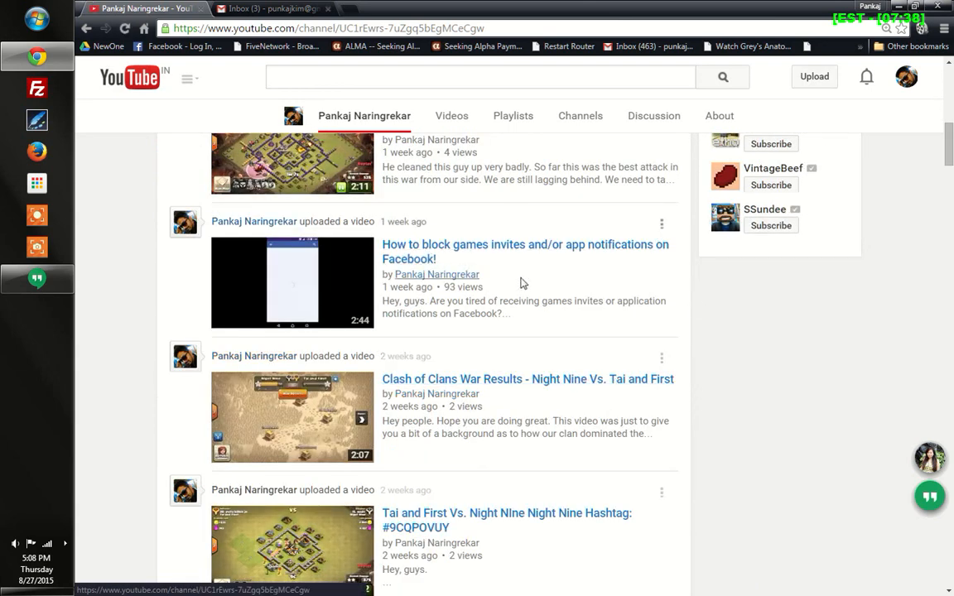
# - Open the watch page for 'How to block games invites and/or app notifications on Facebook!' and select its address
pyautogui.click(525, 245)
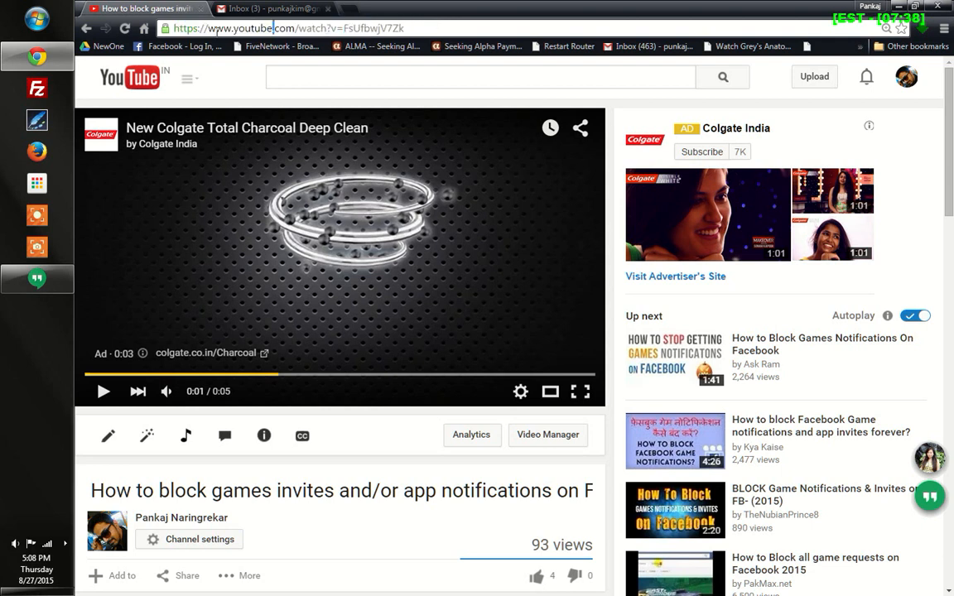
pyautogui.doubleClick(366, 28)
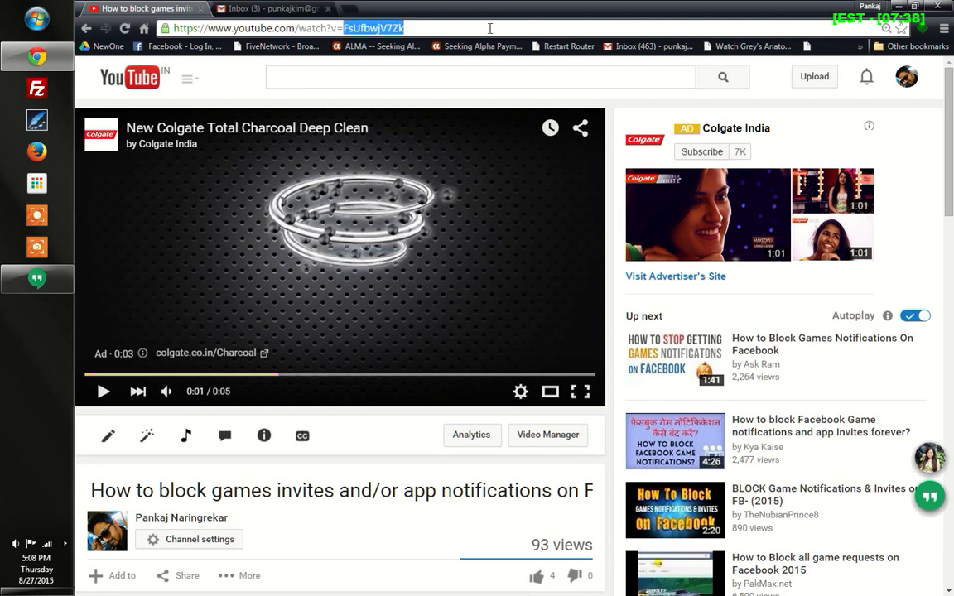
pyautogui.moveTo(438, 10)
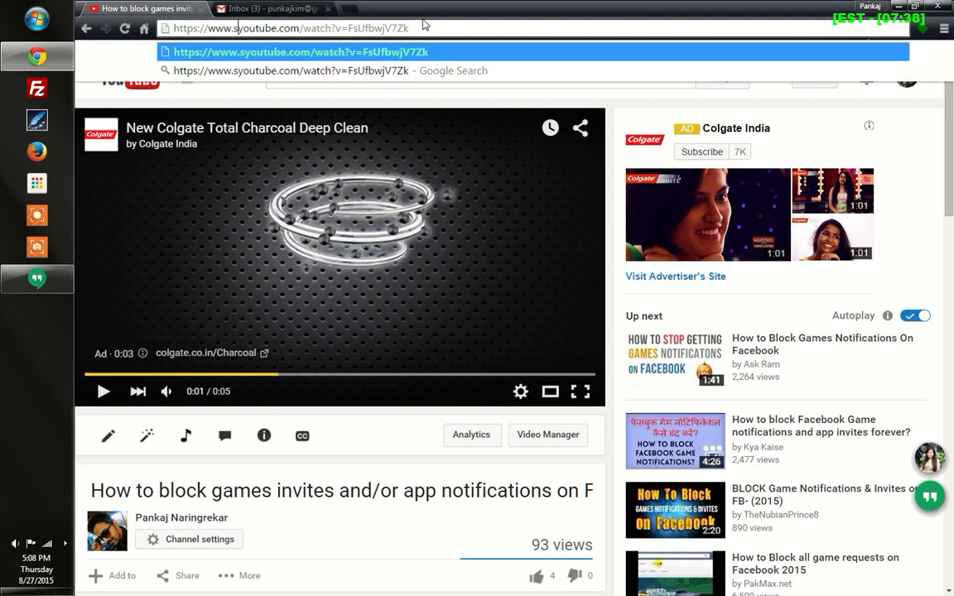
# - Change the address to ssyoutube.com/watch?v=… and load the savefrom.net download page
pyautogui.write('savefrom.net/#url=')
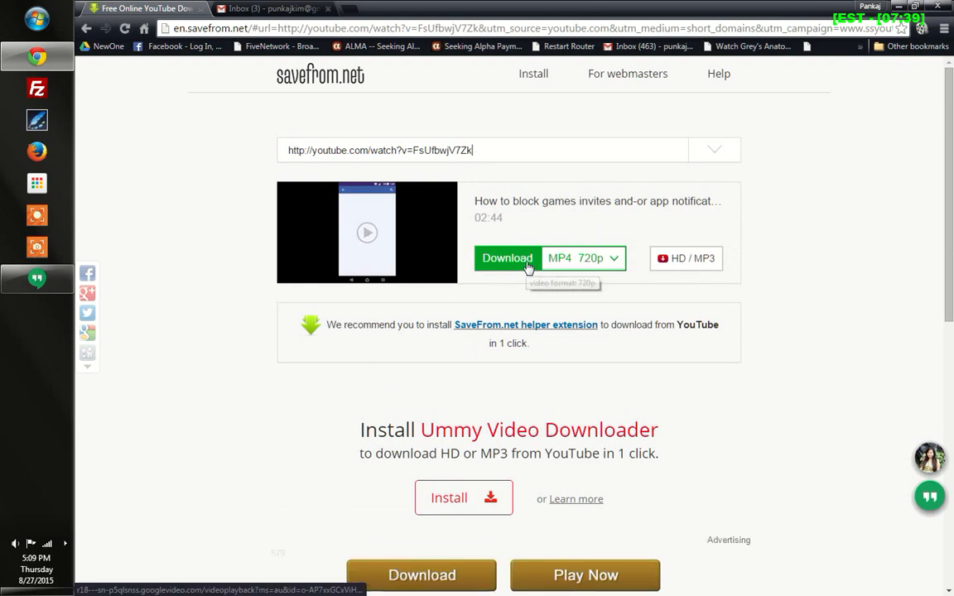
pyautogui.moveTo(636, 274)
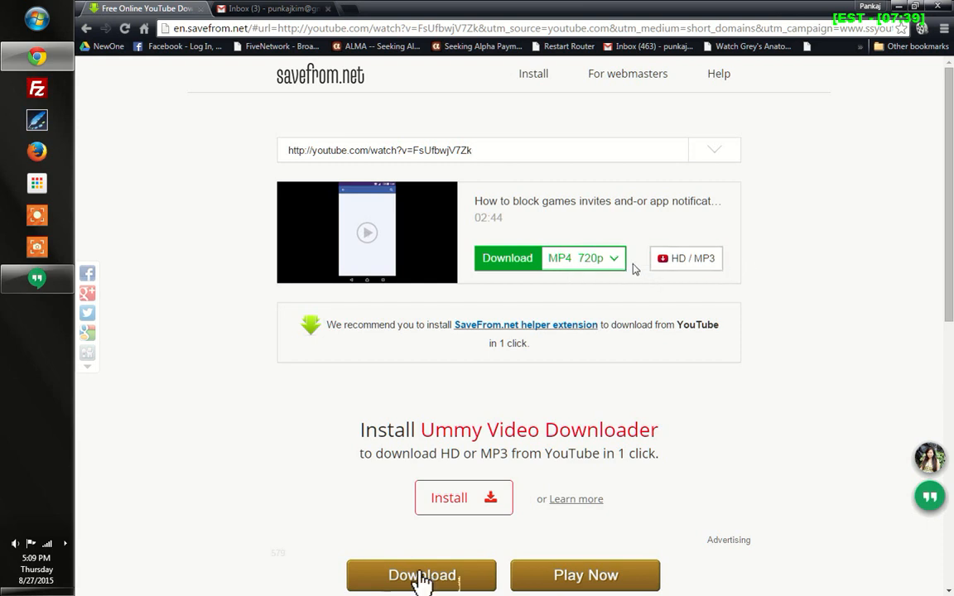
pyautogui.click(614, 257)
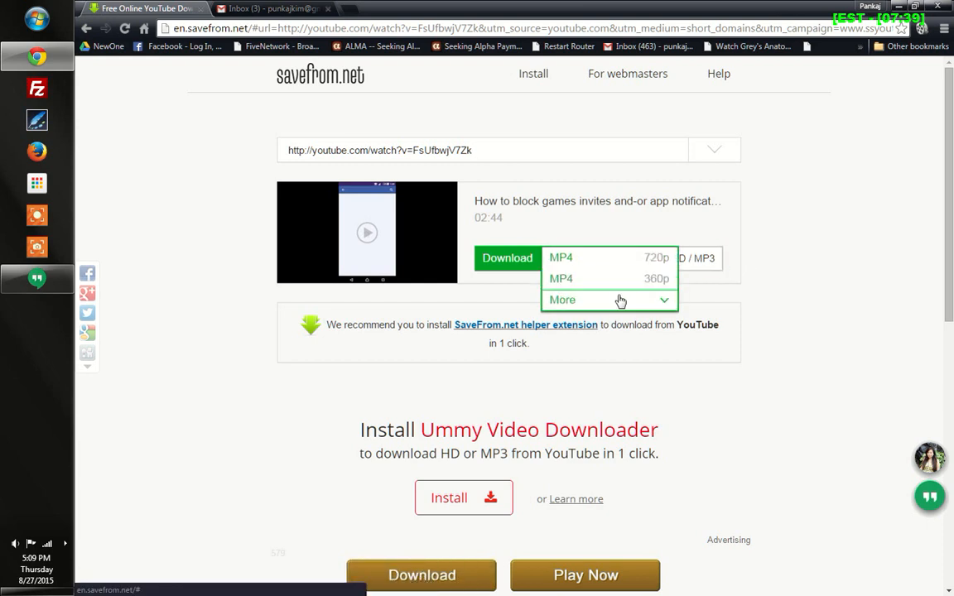
pyautogui.moveTo(610, 305)
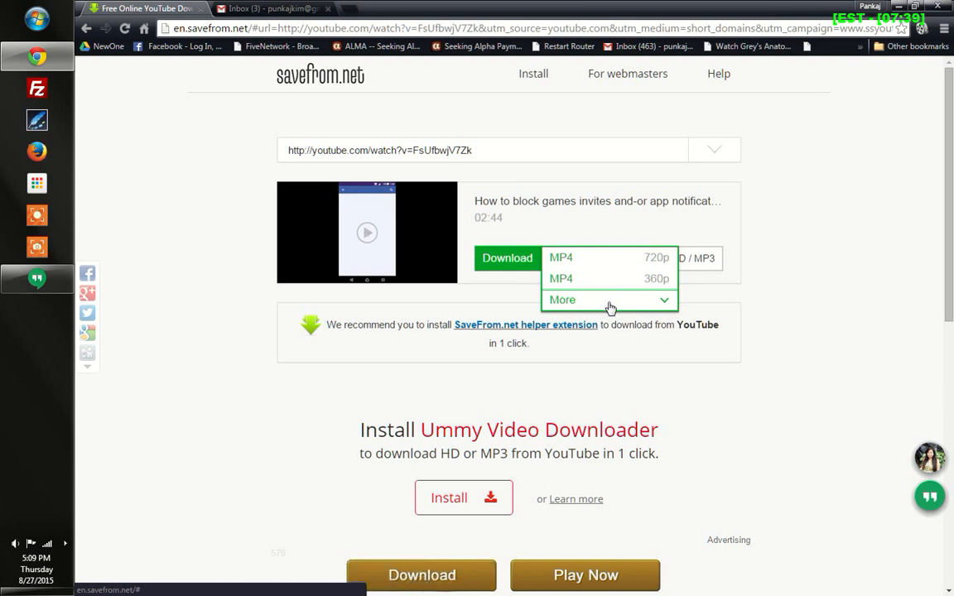
pyautogui.click(562, 300)
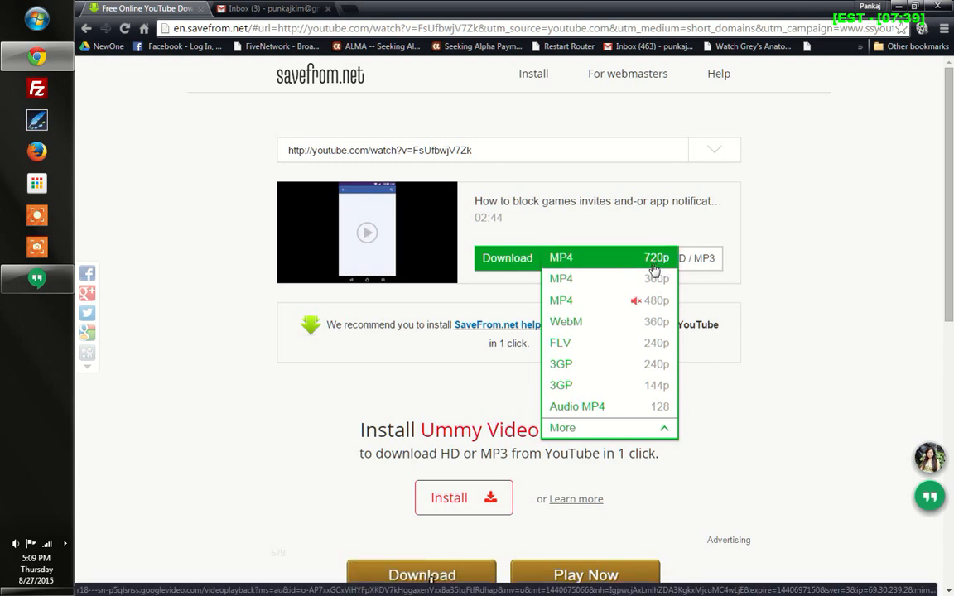
pyautogui.moveTo(650, 265)
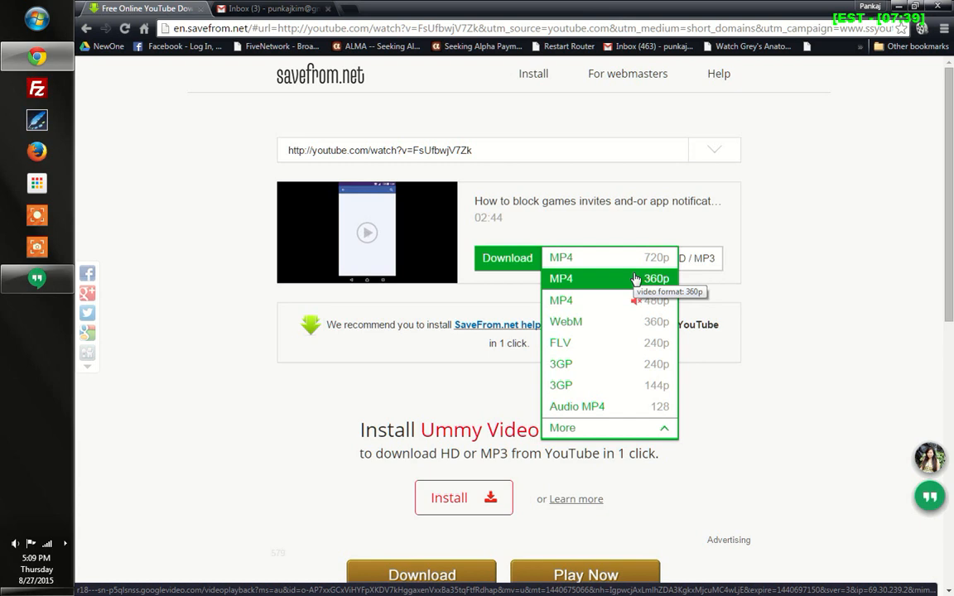
pyautogui.moveTo(588, 269)
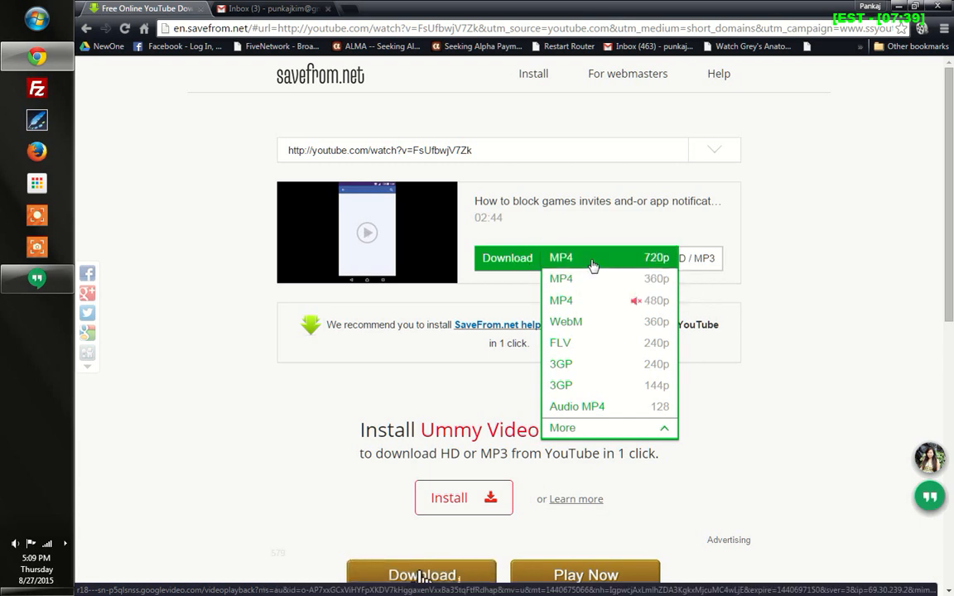
pyautogui.moveTo(592, 265)
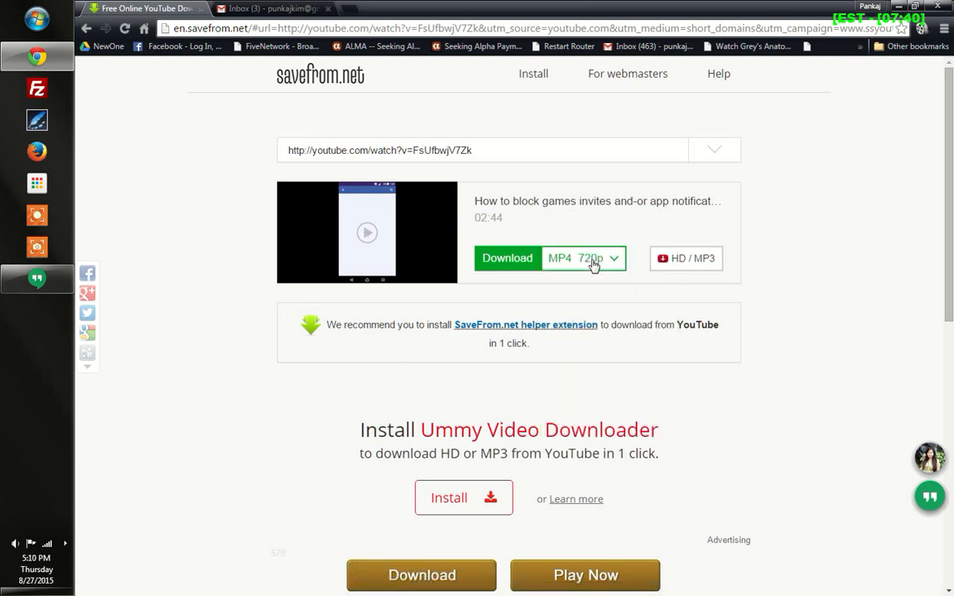
# - Start downloading the video as MP4 720p via the green Download button
pyautogui.click(506, 257)
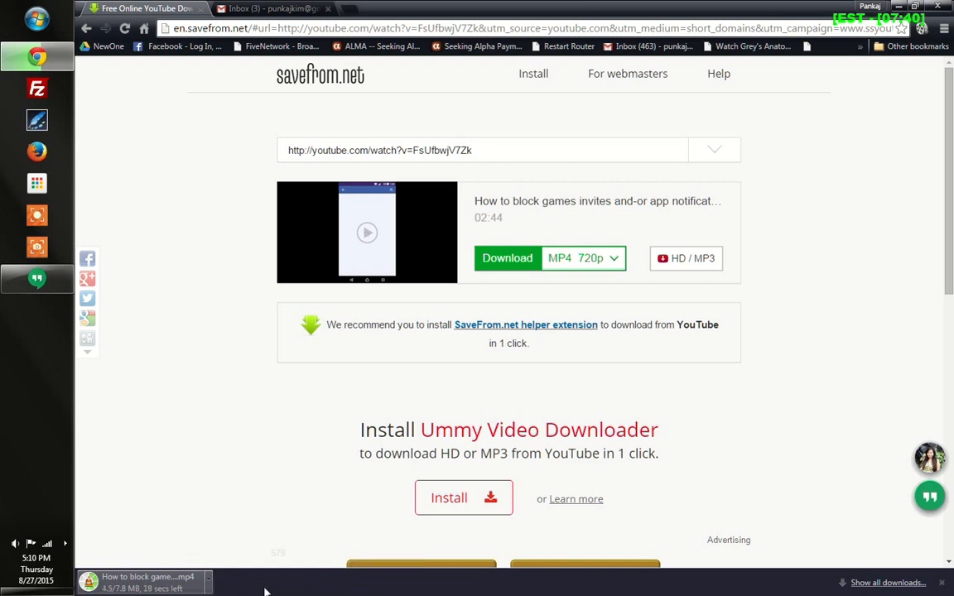
pyautogui.moveTo(184, 563)
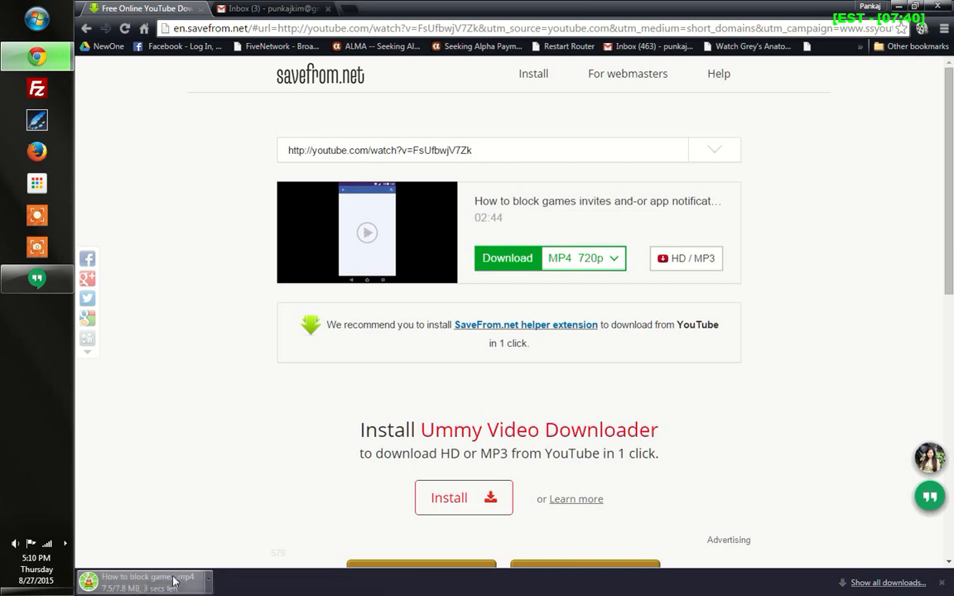
pyautogui.moveTo(209, 582)
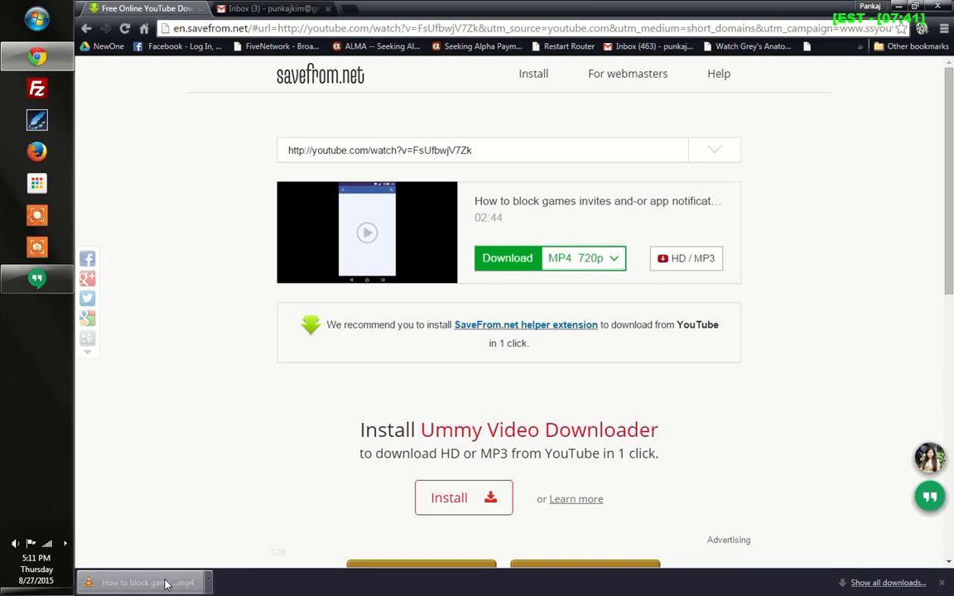
# - Play the finished 720p MP4 download in VLC media player and pause it
pyautogui.click(153, 583)
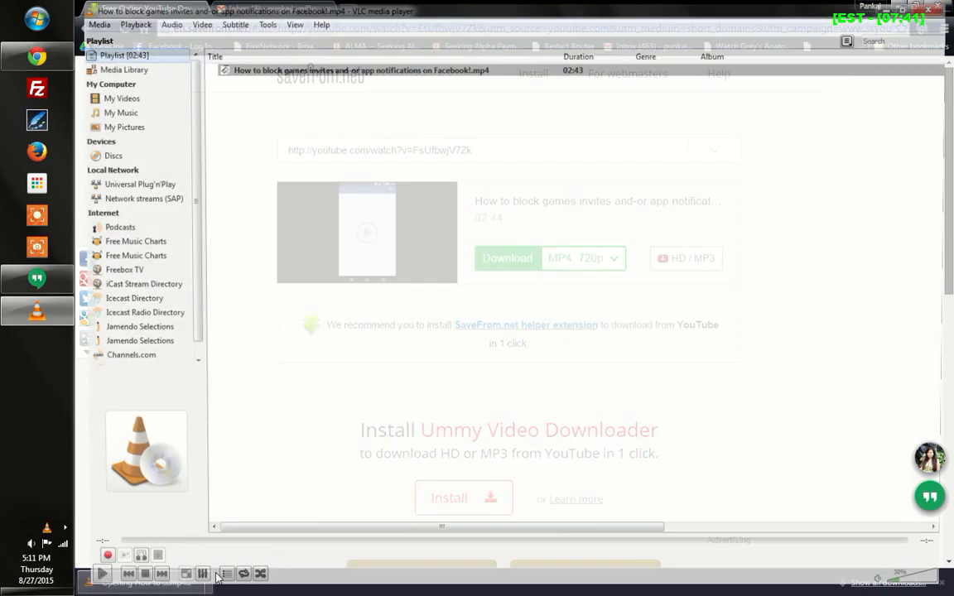
pyautogui.click(97, 572)
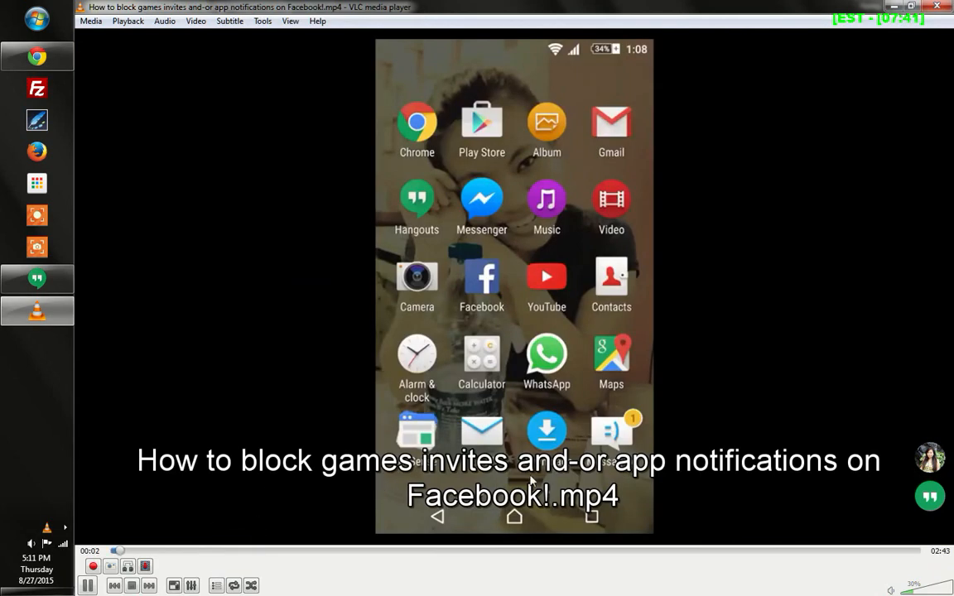
pyautogui.click(580, 557)
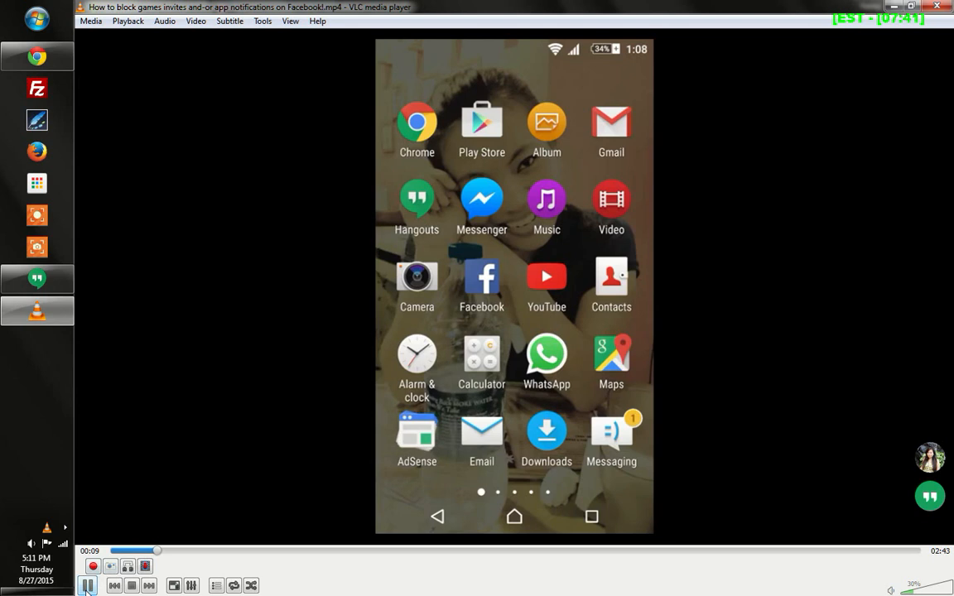
pyautogui.click(85, 583)
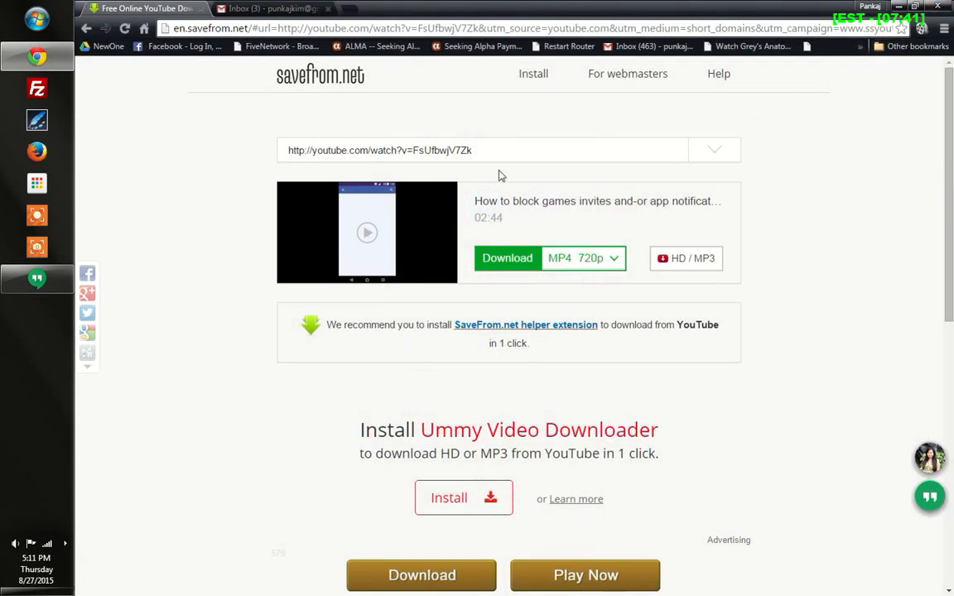
pyautogui.moveTo(413, 582)
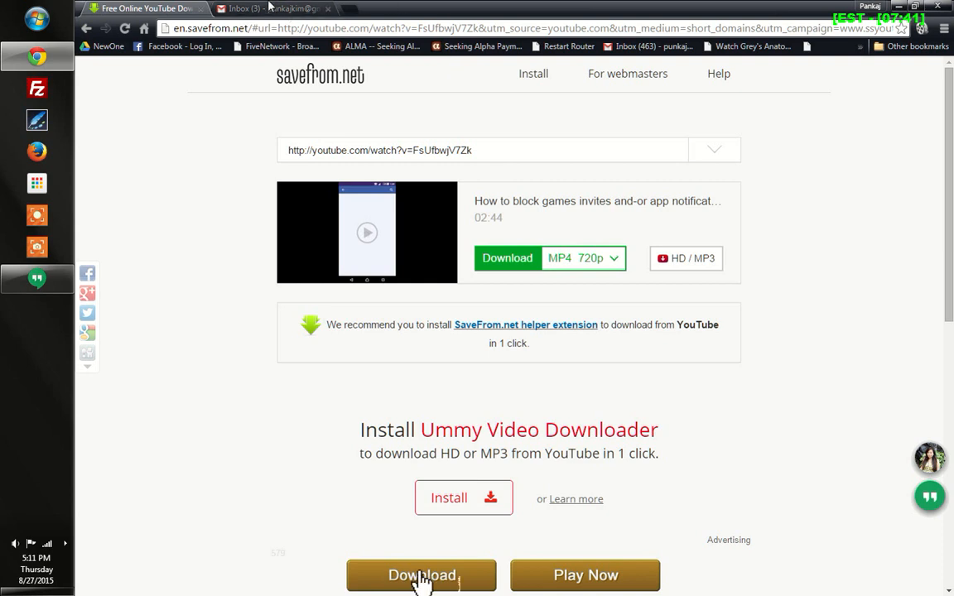
pyautogui.moveTo(269, 6)
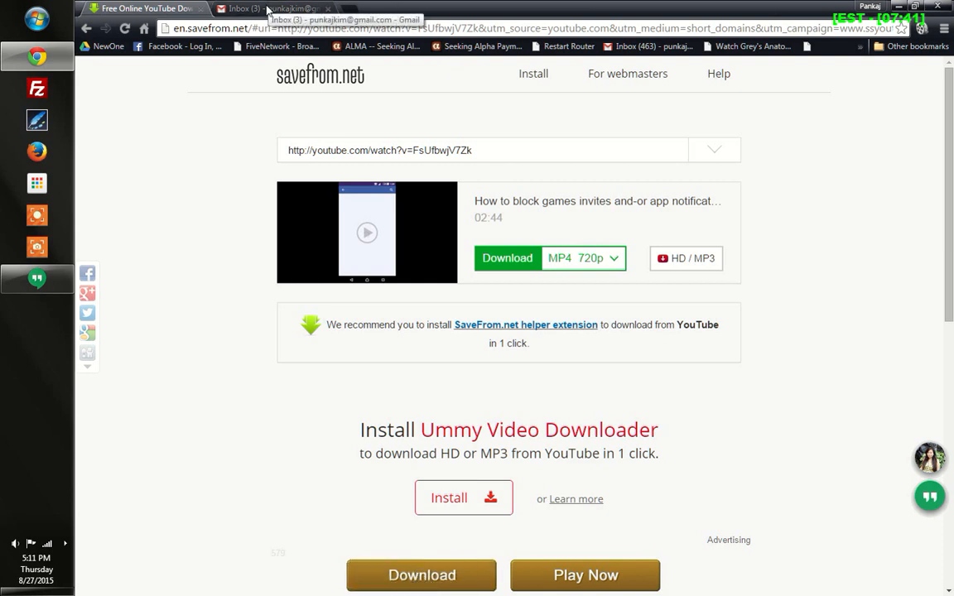